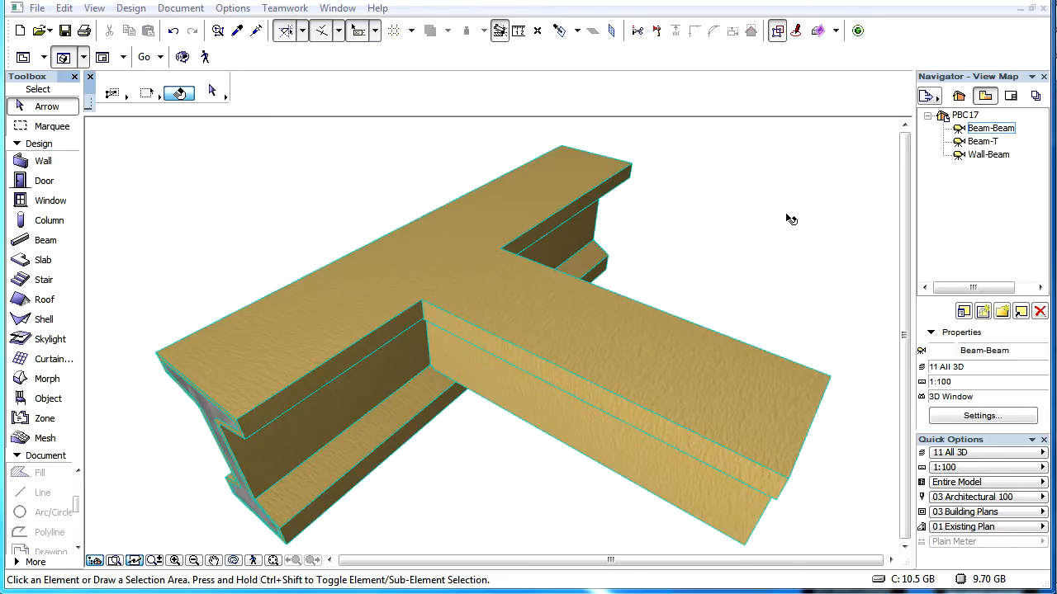
Select both beams at the junction, then switch to the Beam-T 3D view
{"action": "left_click", "coordinate": [635, 402]}
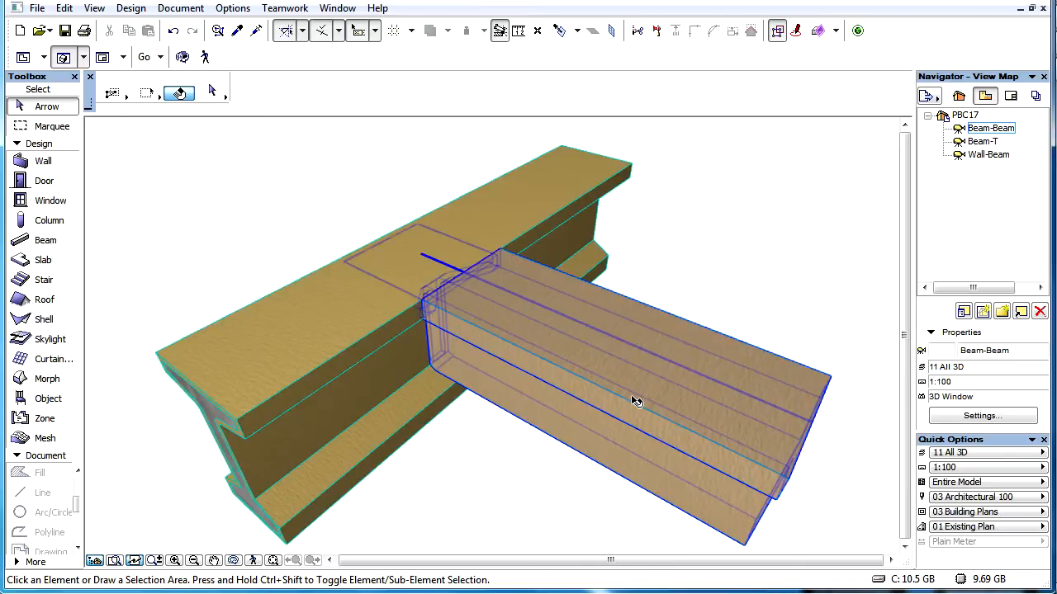
{"action": "left_click", "coordinate": [636, 401]}
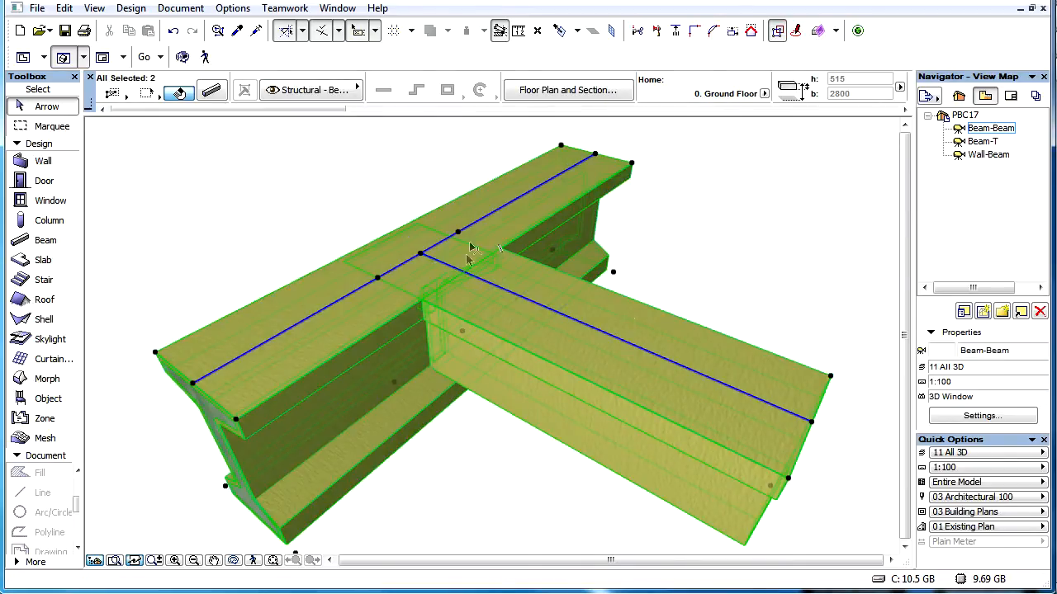
{"action": "mouse_move", "coordinate": [322, 283]}
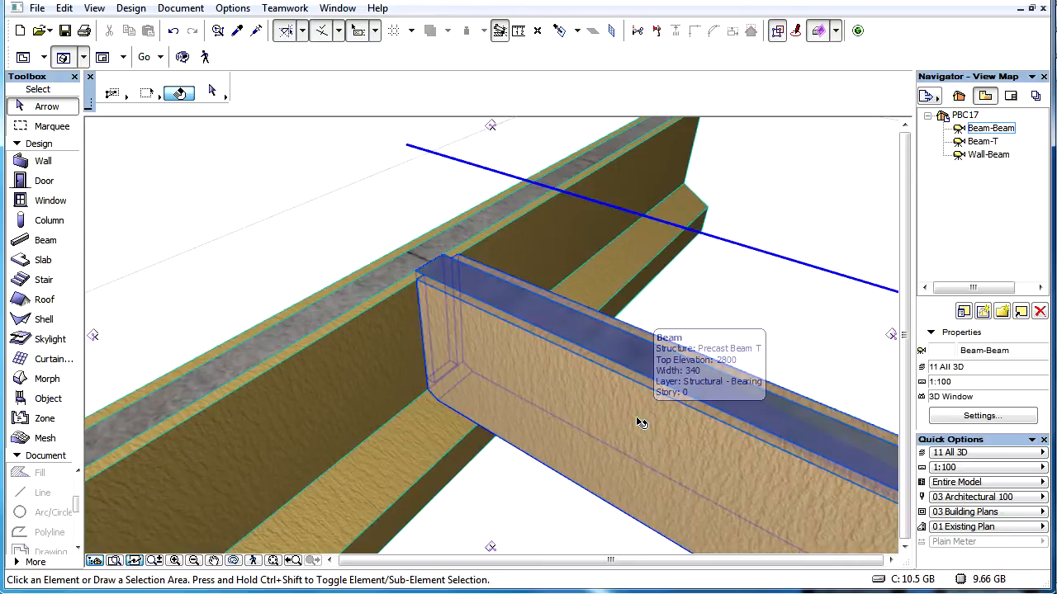
{"action": "left_click", "coordinate": [232, 7]}
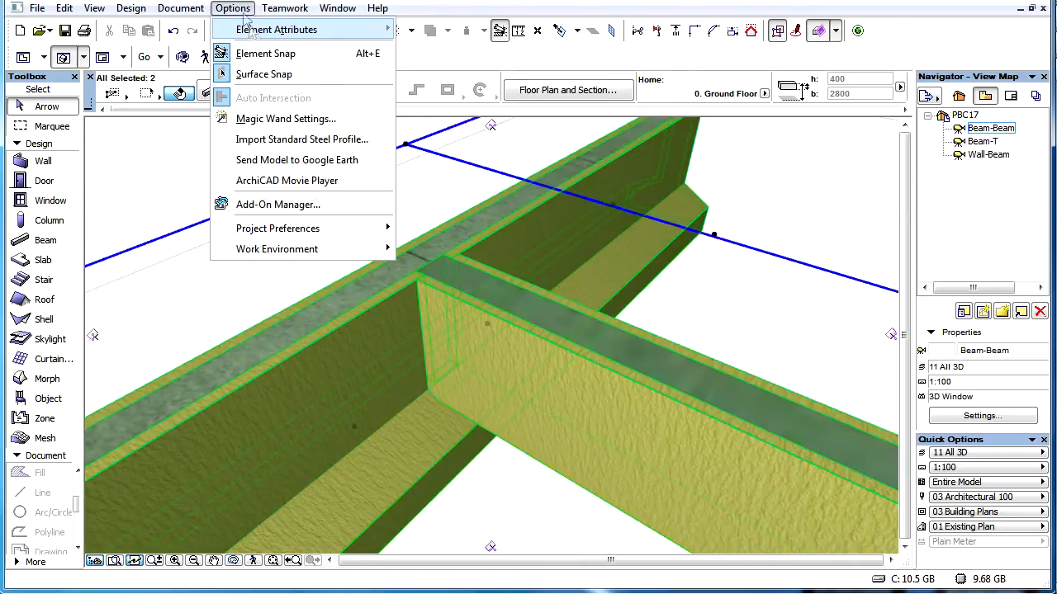
{"action": "left_click", "coordinate": [278, 29]}
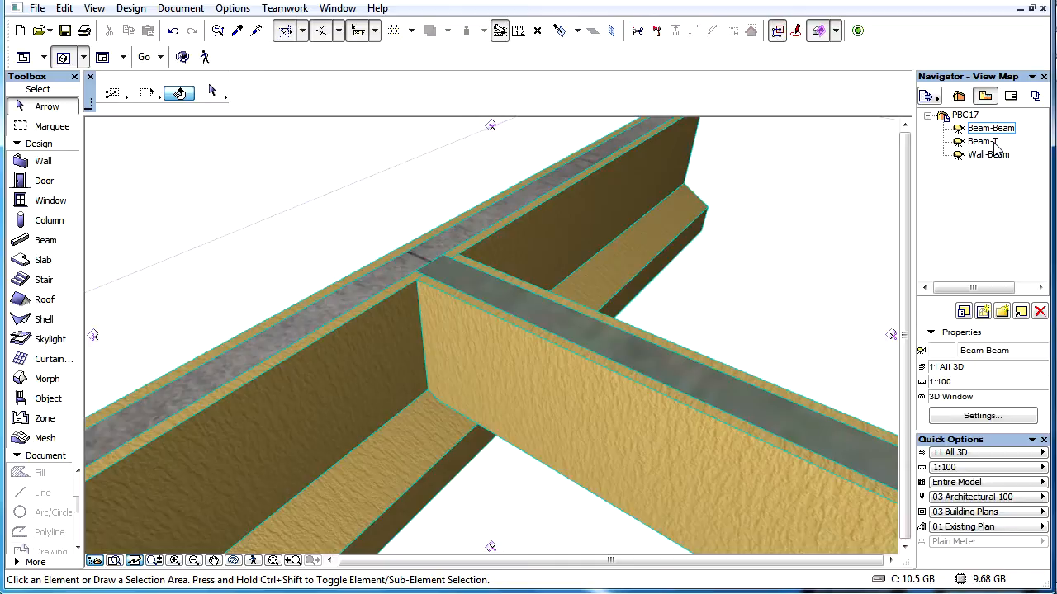
{"action": "left_click", "coordinate": [985, 141]}
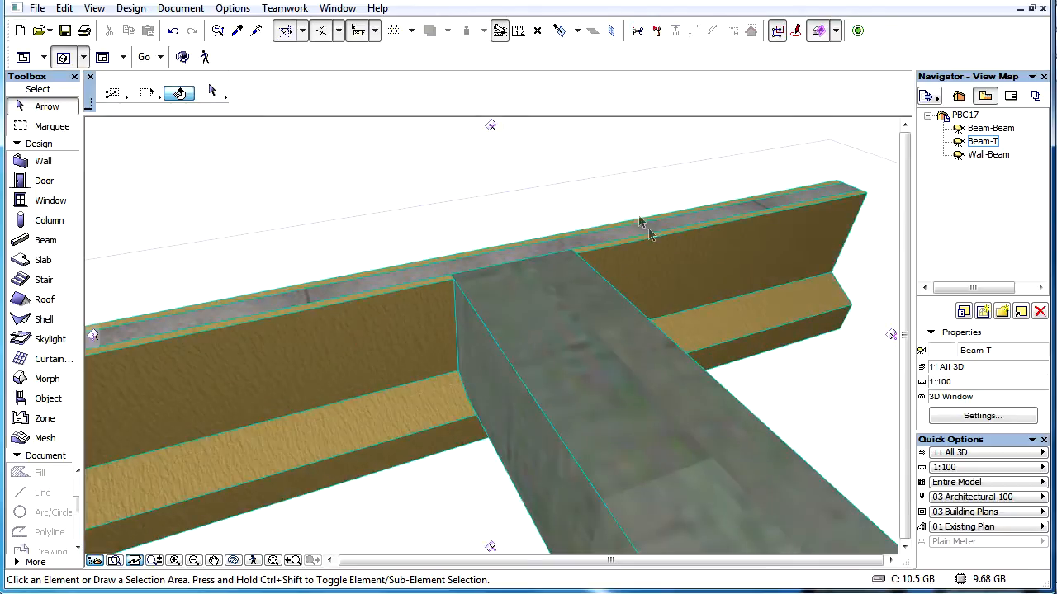
{"action": "mouse_move", "coordinate": [743, 284]}
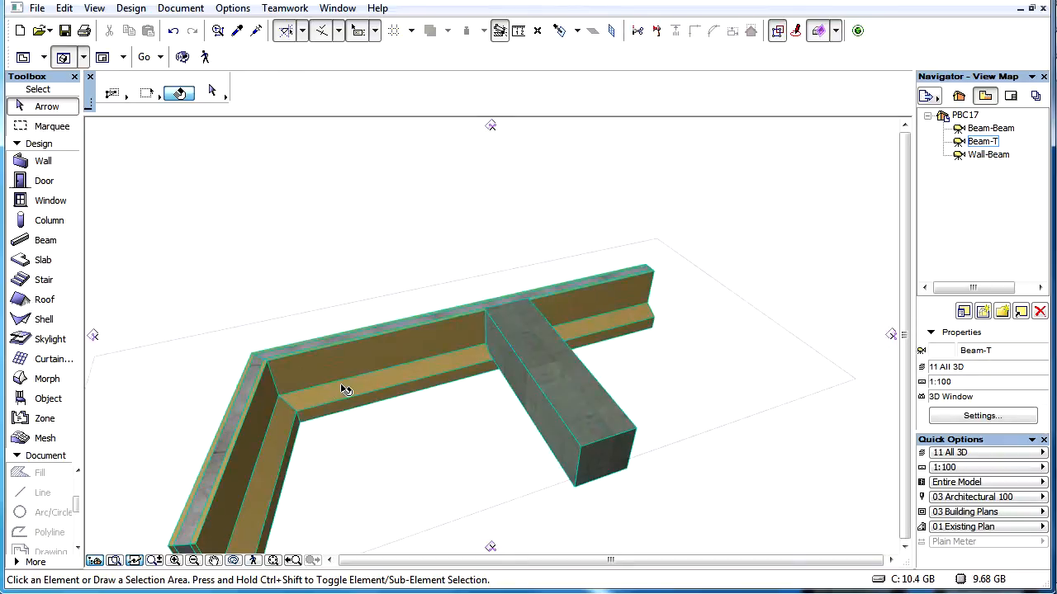
{"action": "mouse_move", "coordinate": [273, 491]}
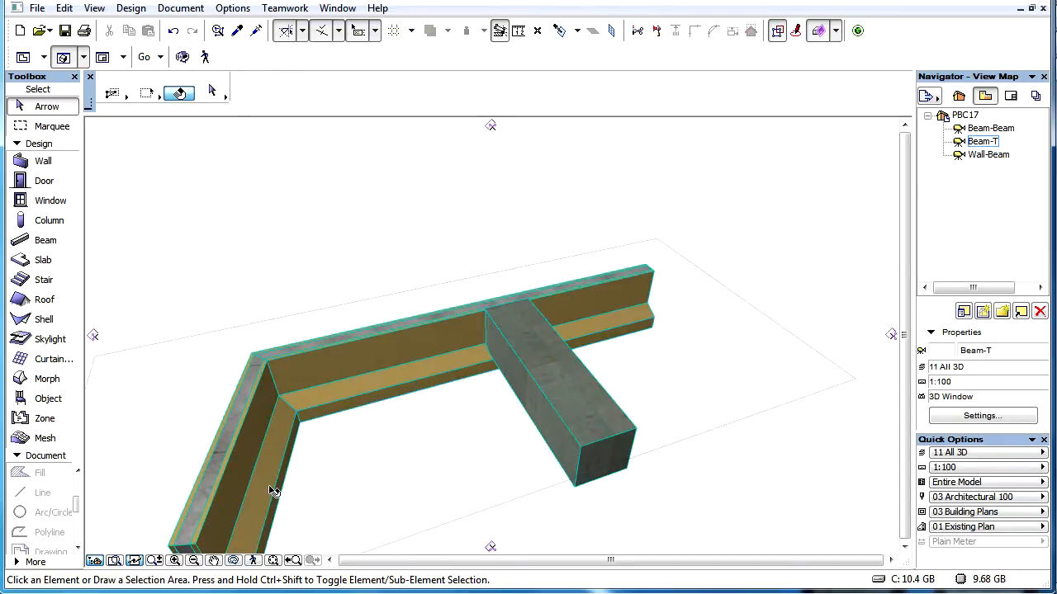
{"action": "mouse_move", "coordinate": [375, 393]}
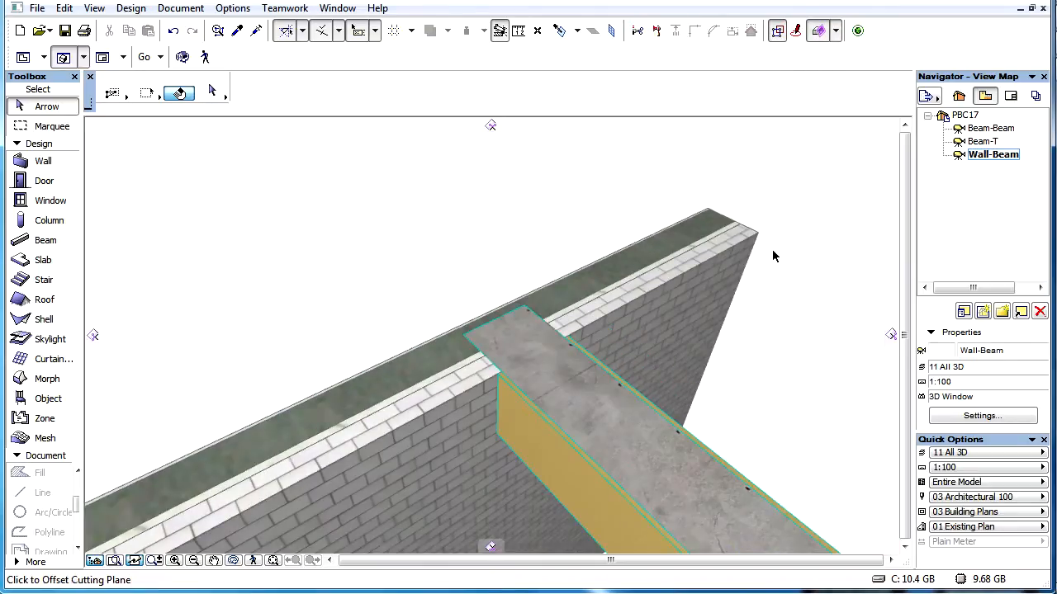
{"action": "mouse_move", "coordinate": [671, 360]}
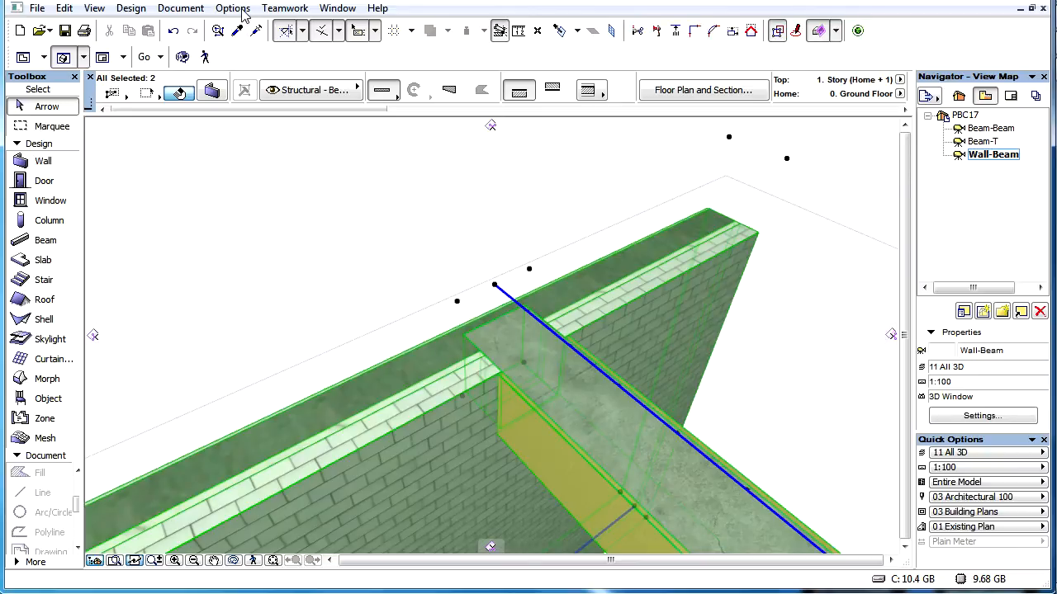
Open the Options menu to list the element attribute settings
{"action": "left_click", "coordinate": [232, 7]}
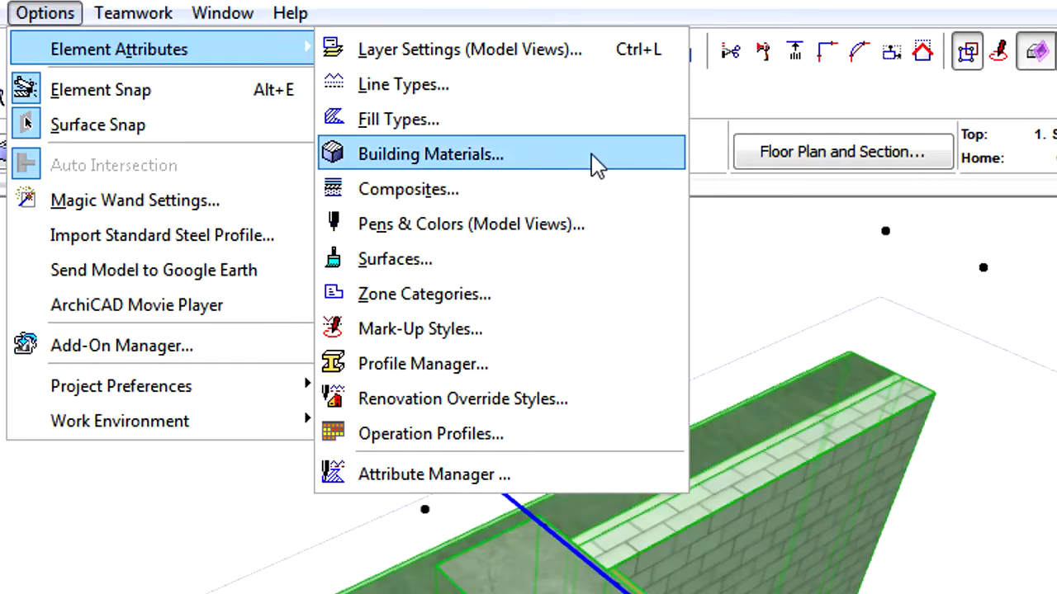
{"action": "left_click", "coordinate": [430, 154]}
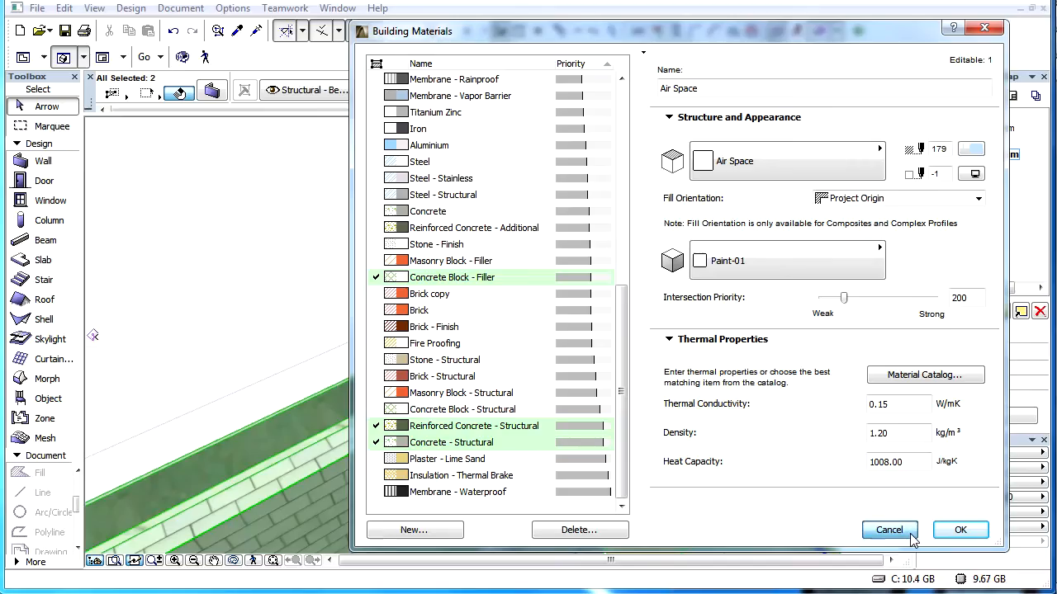
{"action": "left_click", "coordinate": [889, 530]}
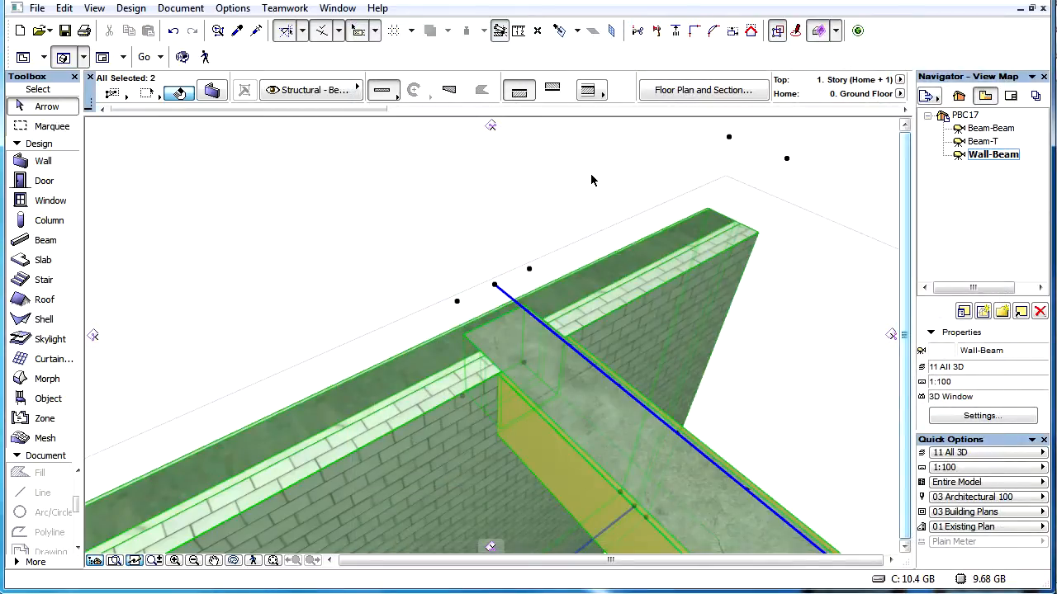
{"action": "left_click", "coordinate": [643, 289]}
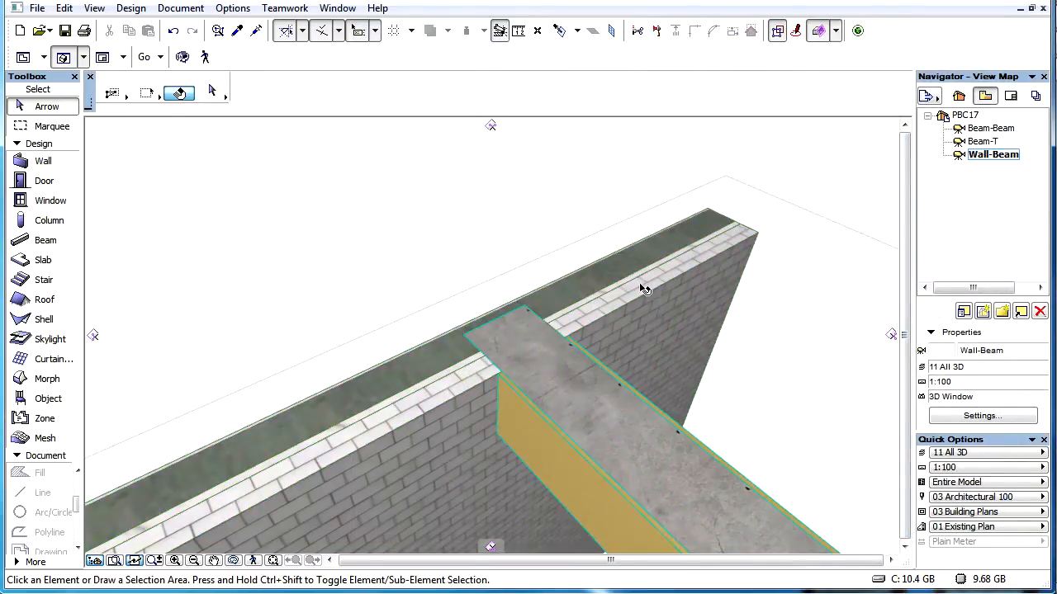